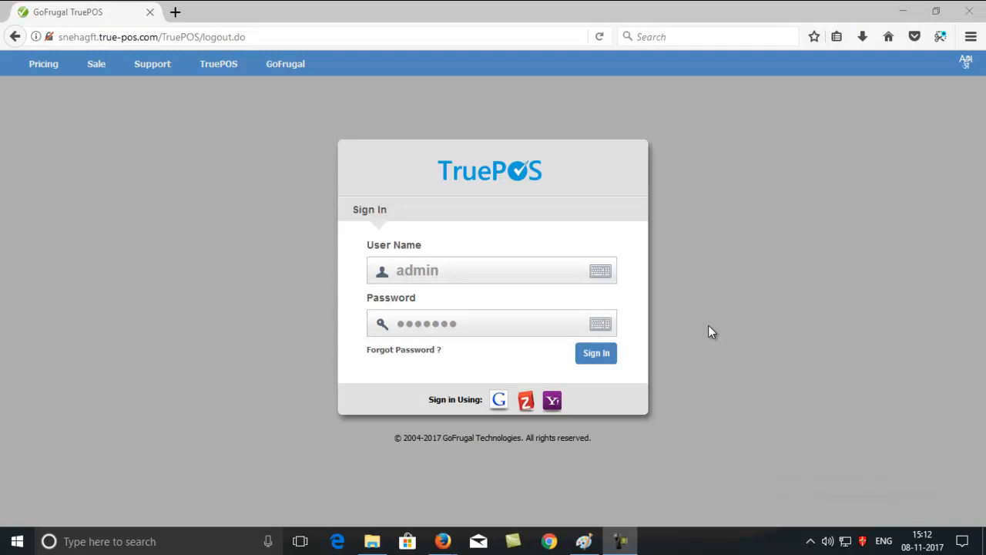
pyautogui.moveTo(605, 348)
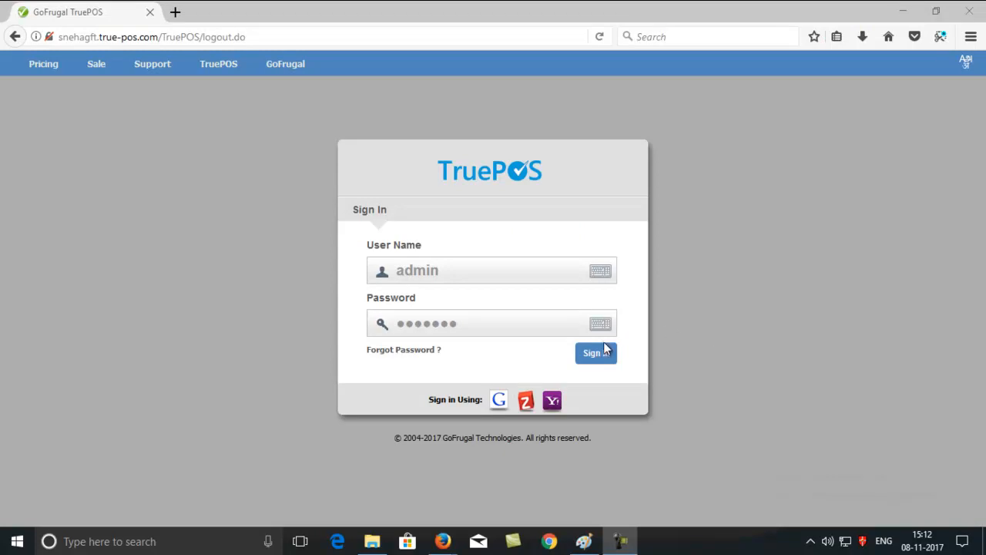
# Sign in to TruePOS and land on the dashboard with today's sales
pyautogui.click(595, 353)
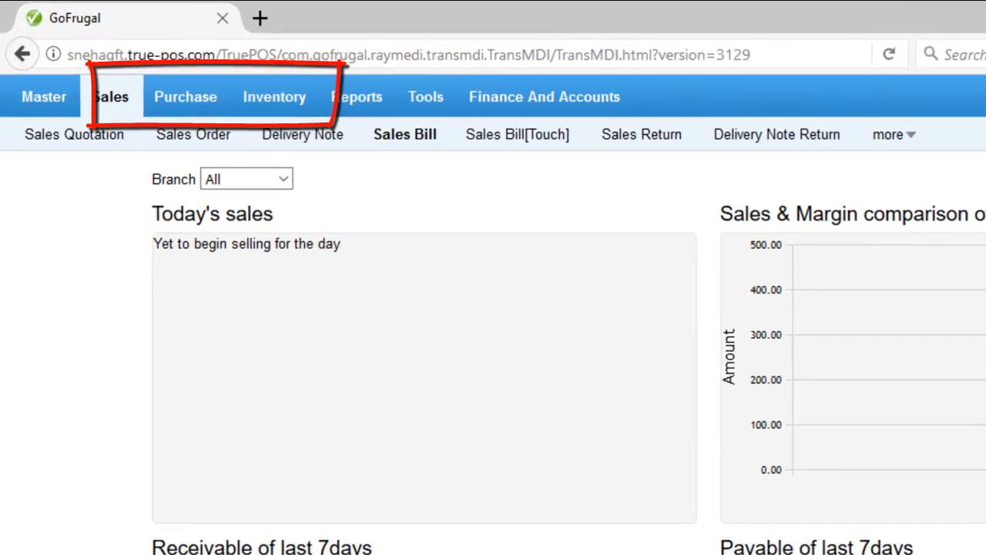
# Start a blank Purchase Invoice from the Purchase menu
pyautogui.click(185, 95)
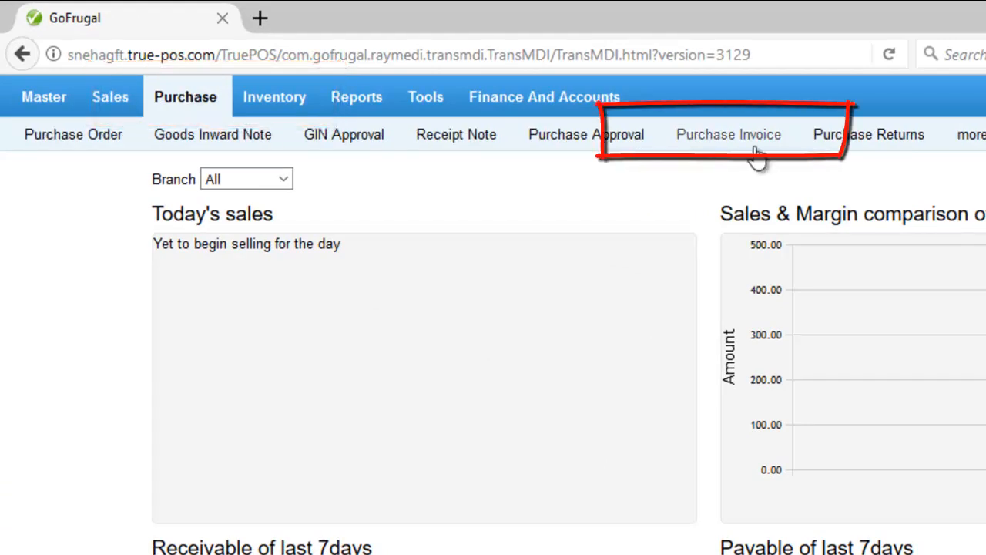
pyautogui.click(727, 134)
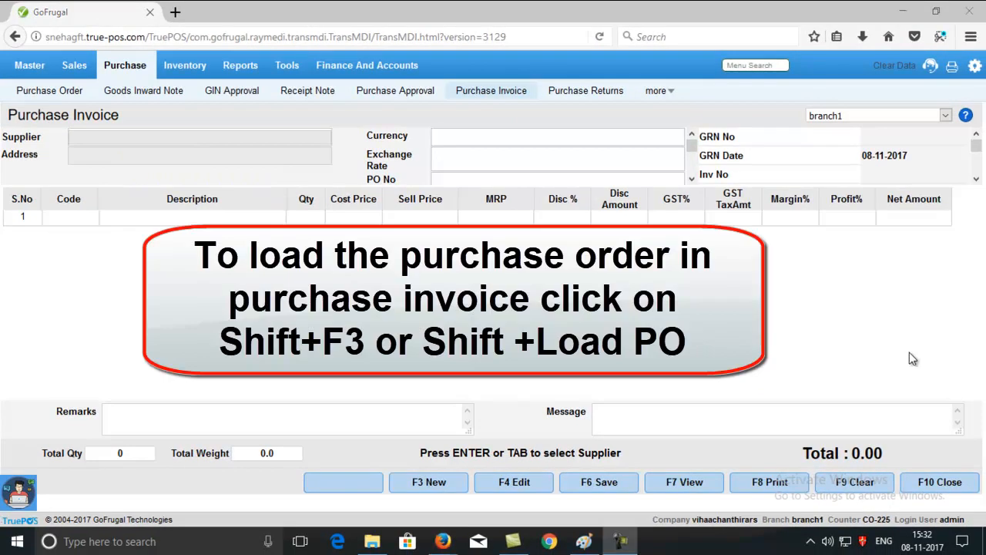
pyautogui.moveTo(828, 348)
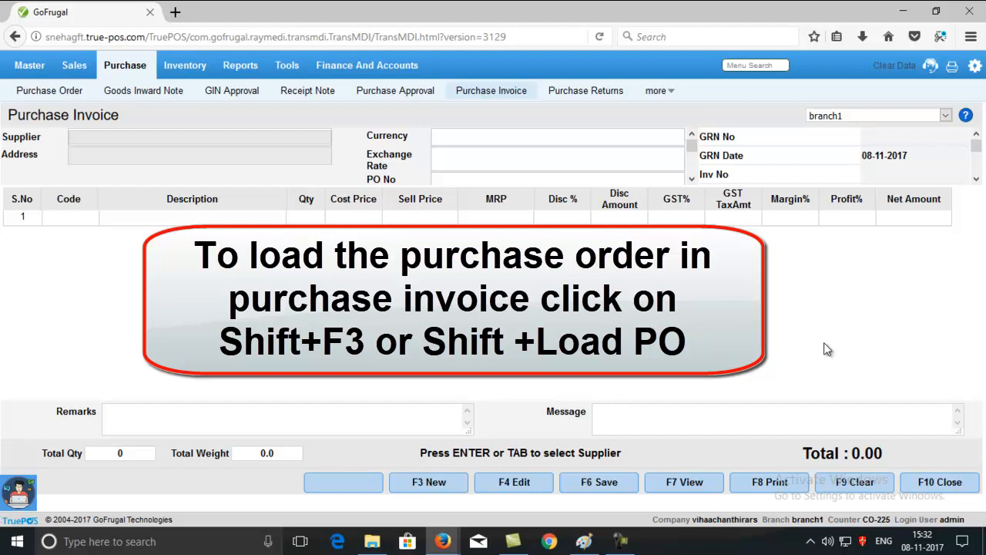
# Bring up the PO Details list of loadable purchase orders with Shift+F3
pyautogui.press('shift')
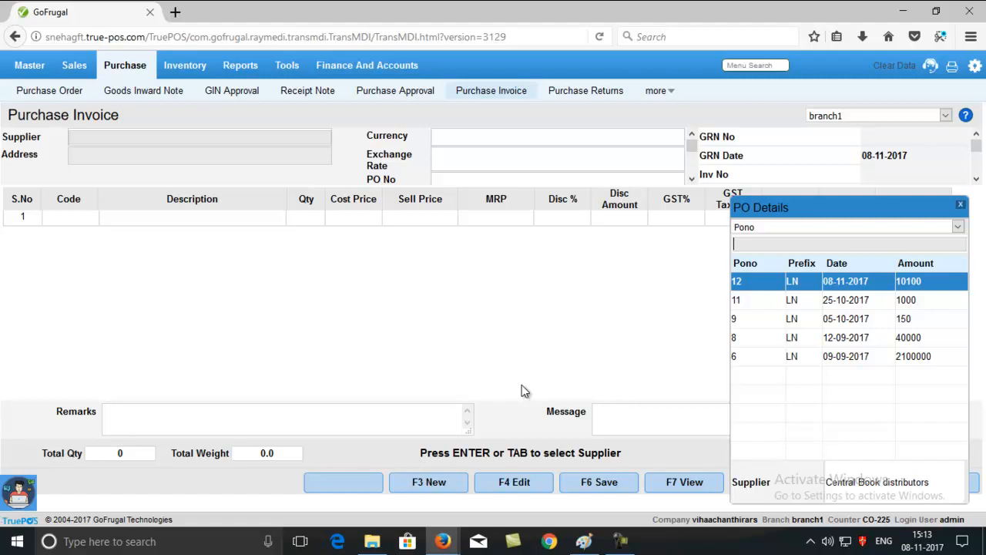
pyautogui.moveTo(780, 285)
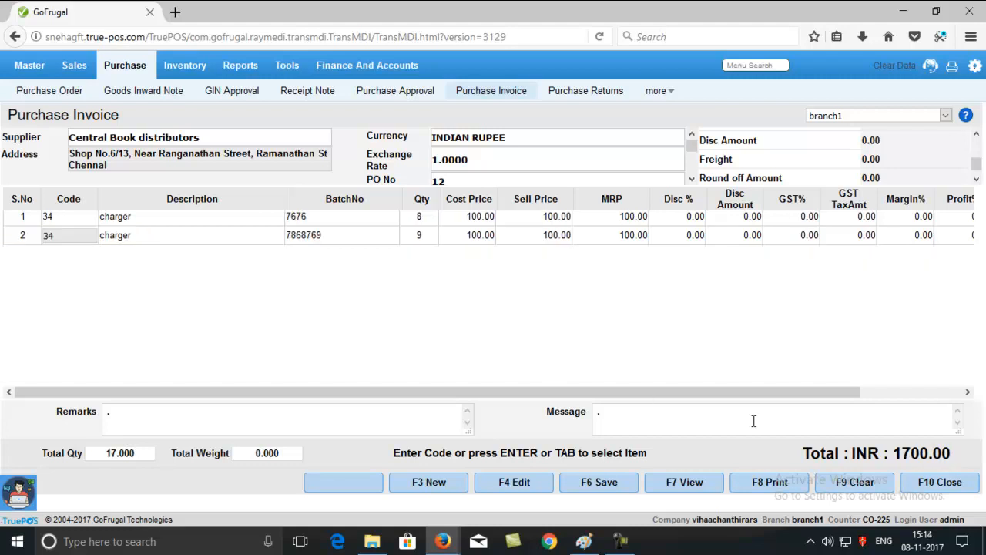
# Save the invoice loaded from PO 12 of Central Book distributors, totaling INR 1,700
pyautogui.click(598, 481)
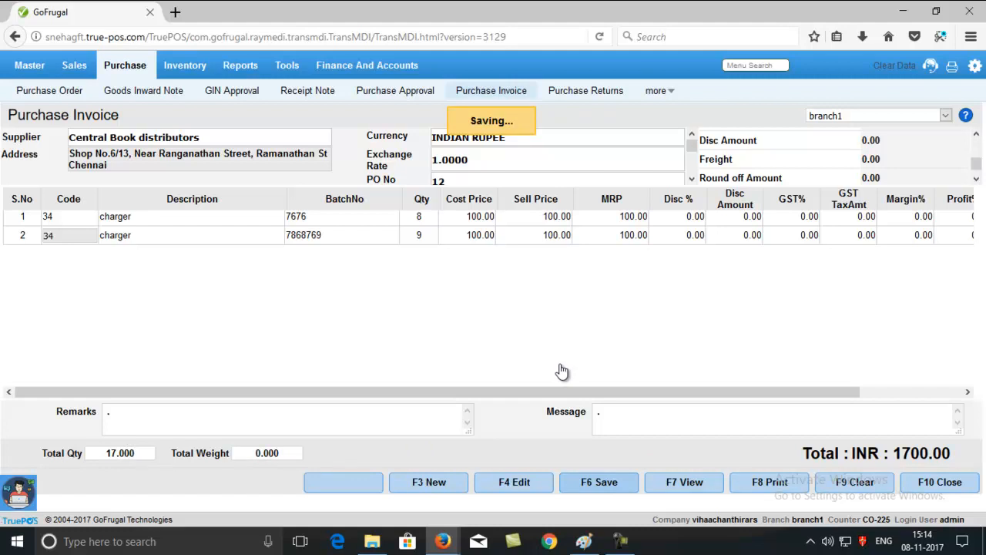
pyautogui.click(598, 481)
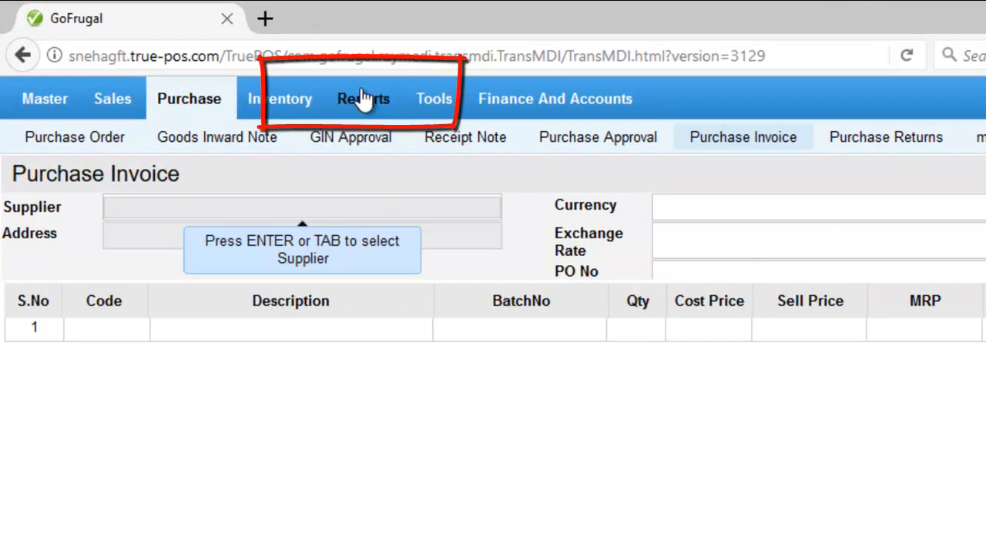
# Reach the Purchase Order Summary report under Reports > Purchase > Transactions
pyautogui.click(364, 98)
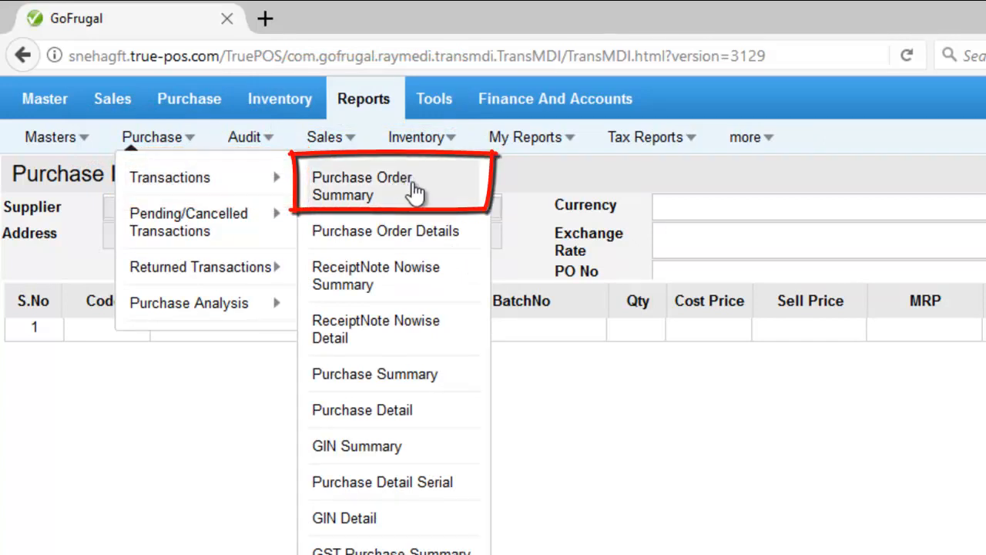
pyautogui.click(363, 185)
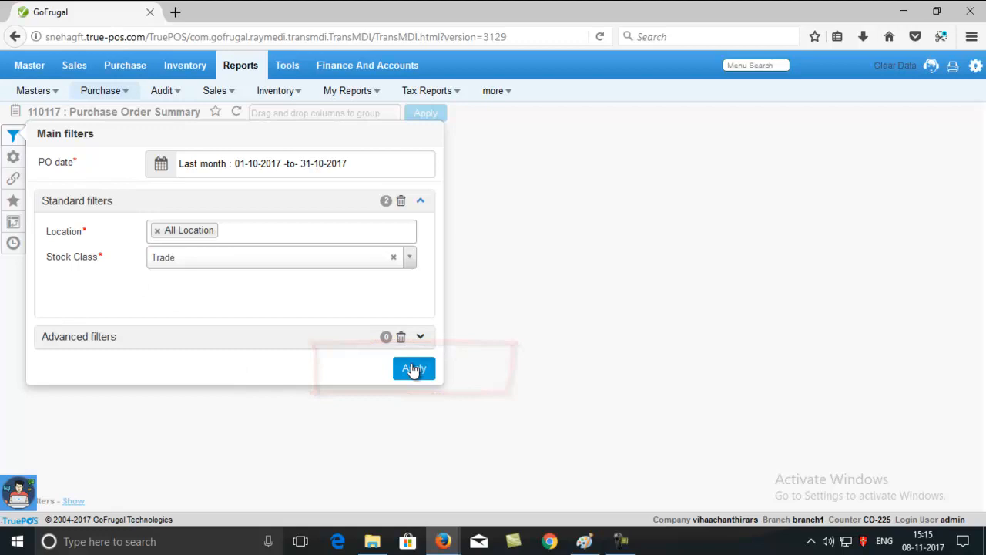
# Apply the filters and verify the second order's status reads Converted
pyautogui.click(413, 368)
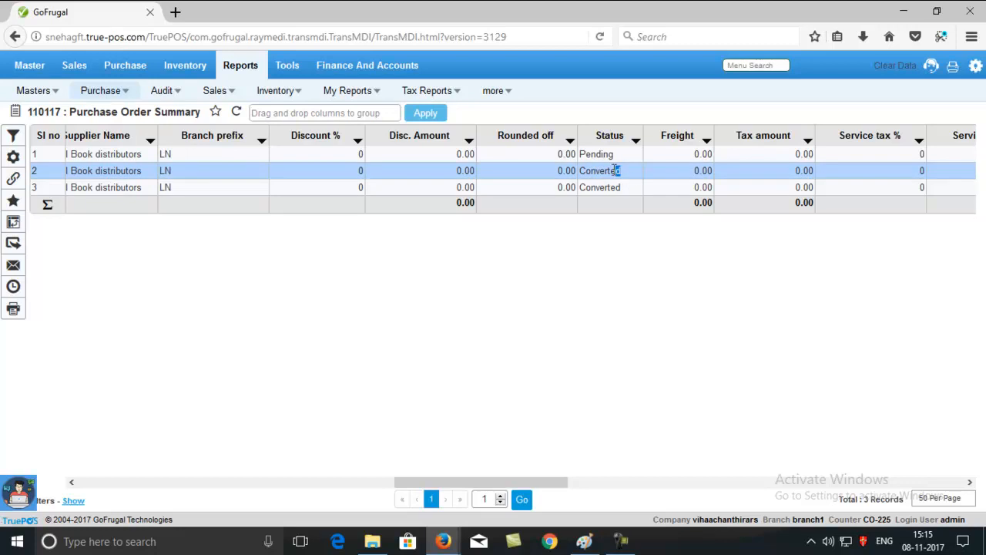
pyautogui.doubleClick(600, 170)
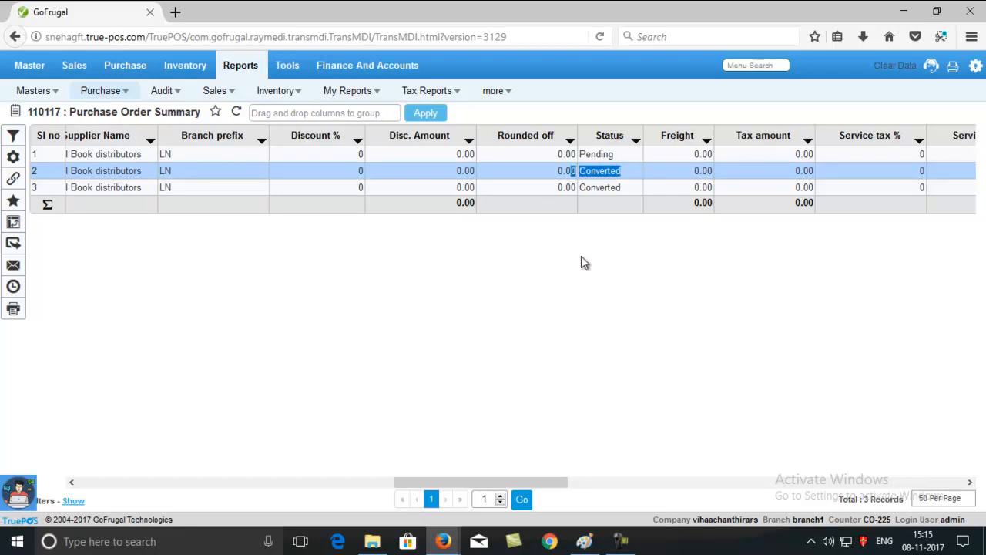
pyautogui.moveTo(617, 225)
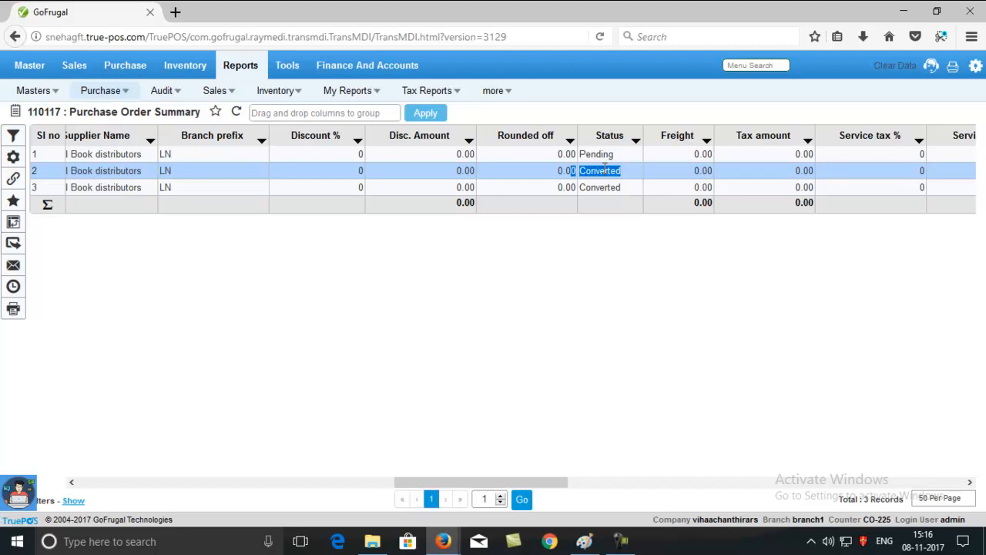
pyautogui.moveTo(620, 166)
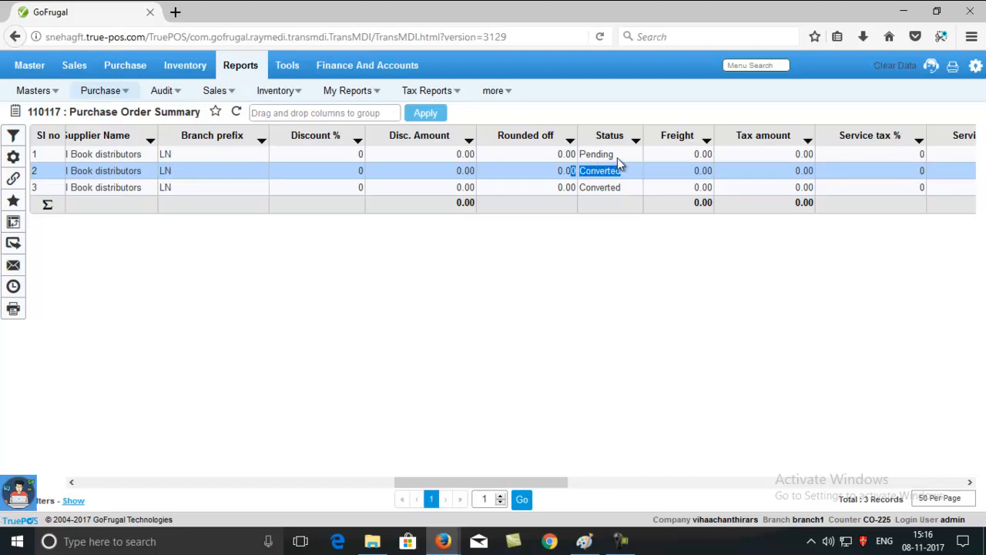
pyautogui.moveTo(398, 362)
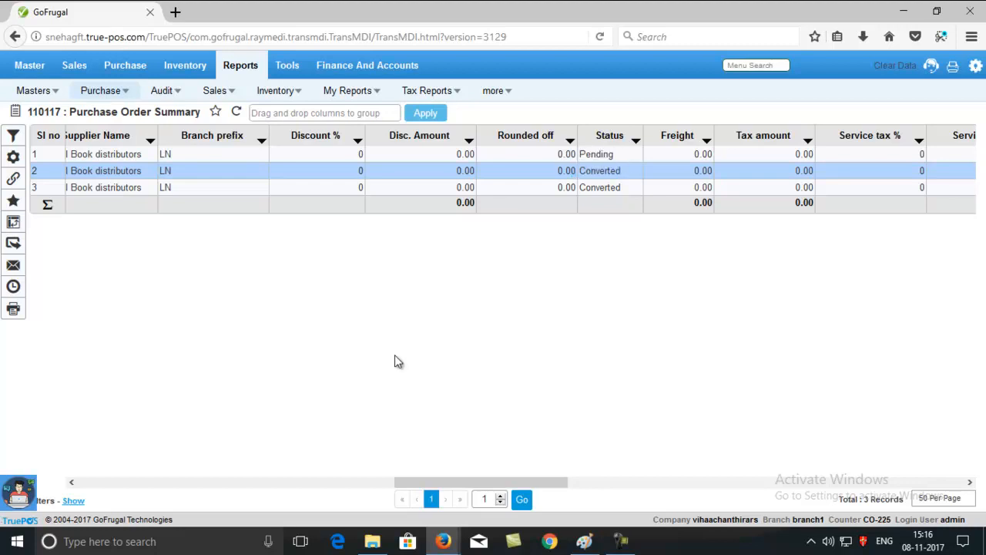